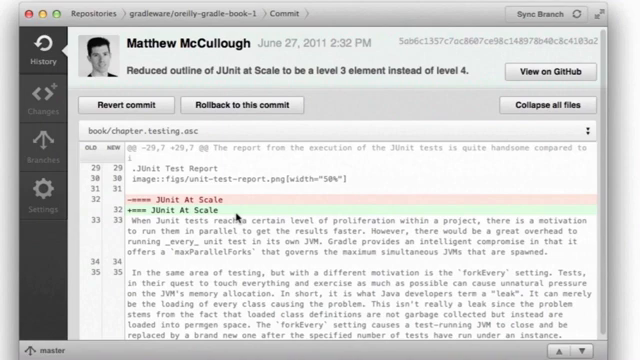
Open Tim Berglund's 'Responded to Jasmine's edits' commit to view its file diffs.
left_click(38, 45)
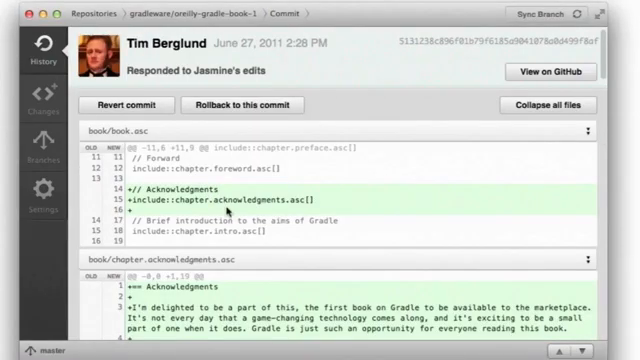
Scroll through the commit diffs down to the June 2011 commits in the master history.
scroll("down", 3)
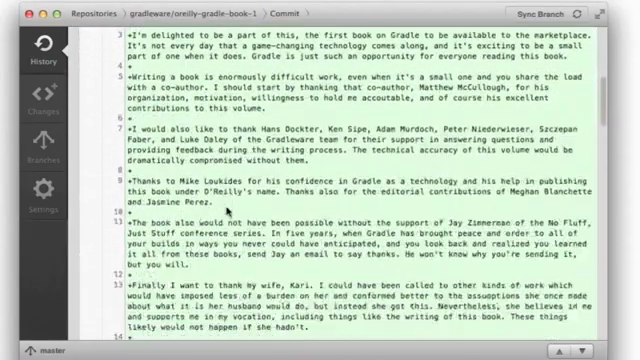
scroll("down", 3)
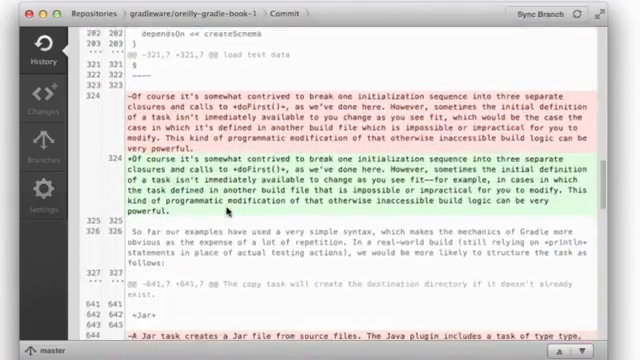
scroll("down", 3)
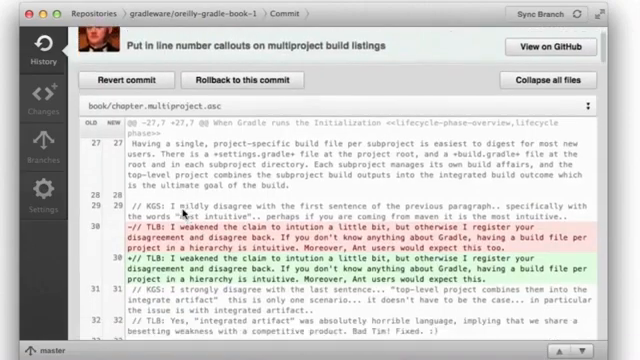
scroll("down", 3)
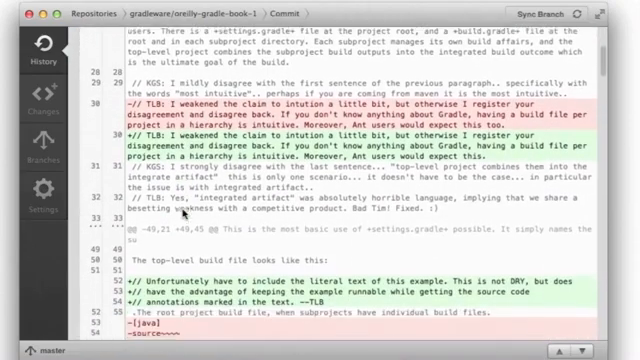
scroll("down", 3)
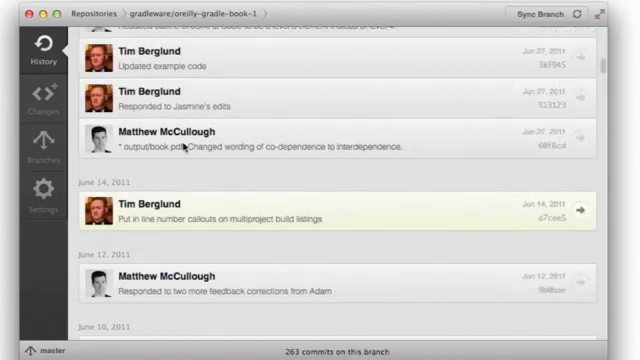
mouse_move(220, 290)
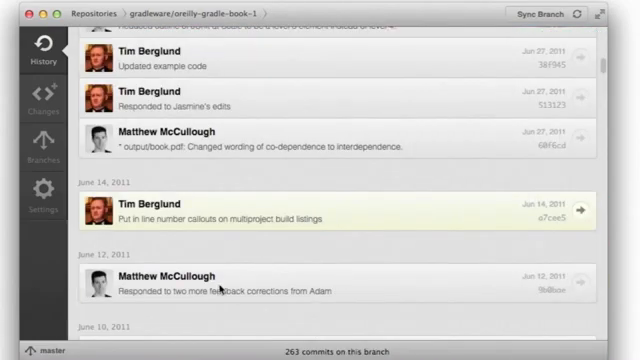